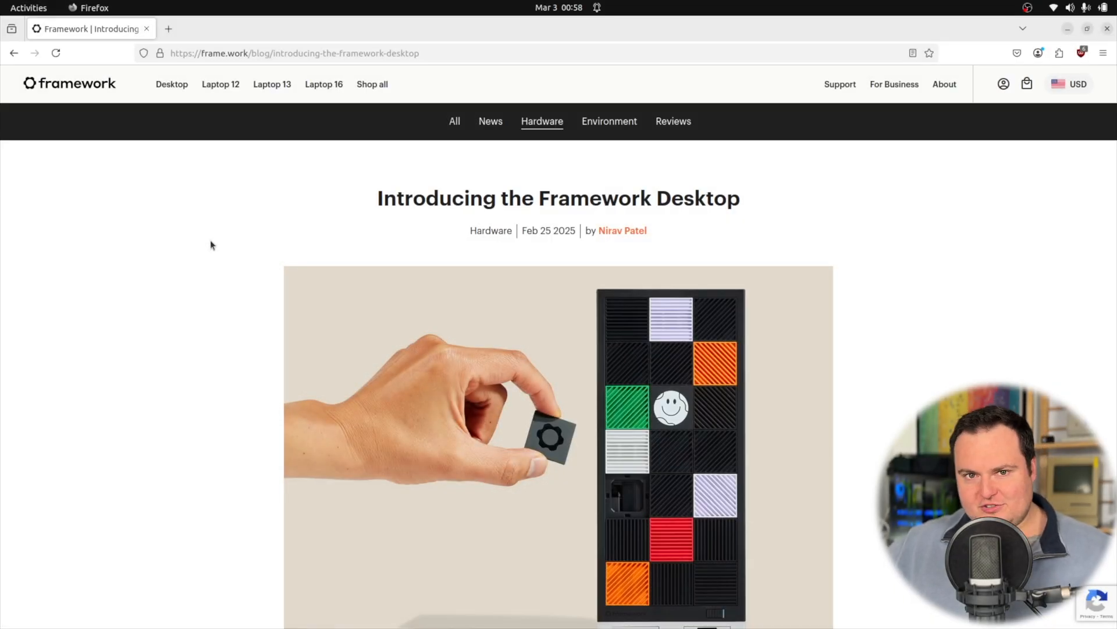
# Step: Scroll down through the Framework blog post toward the Max+ 395 128GB pre-order summary
pyautogui.scroll(-3)
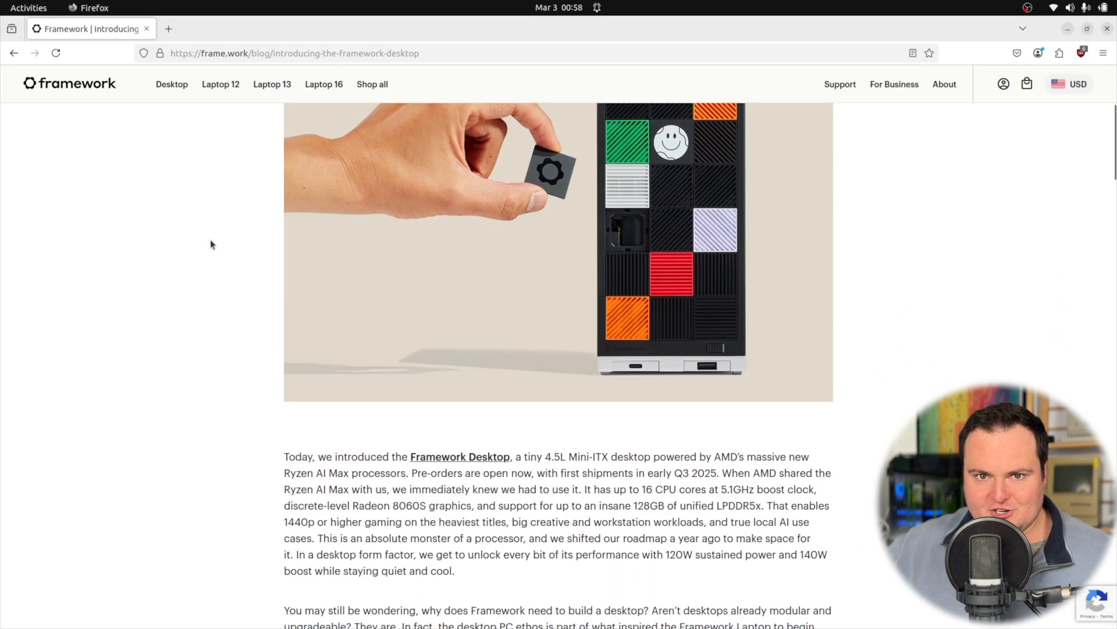
pyautogui.scroll(-3)
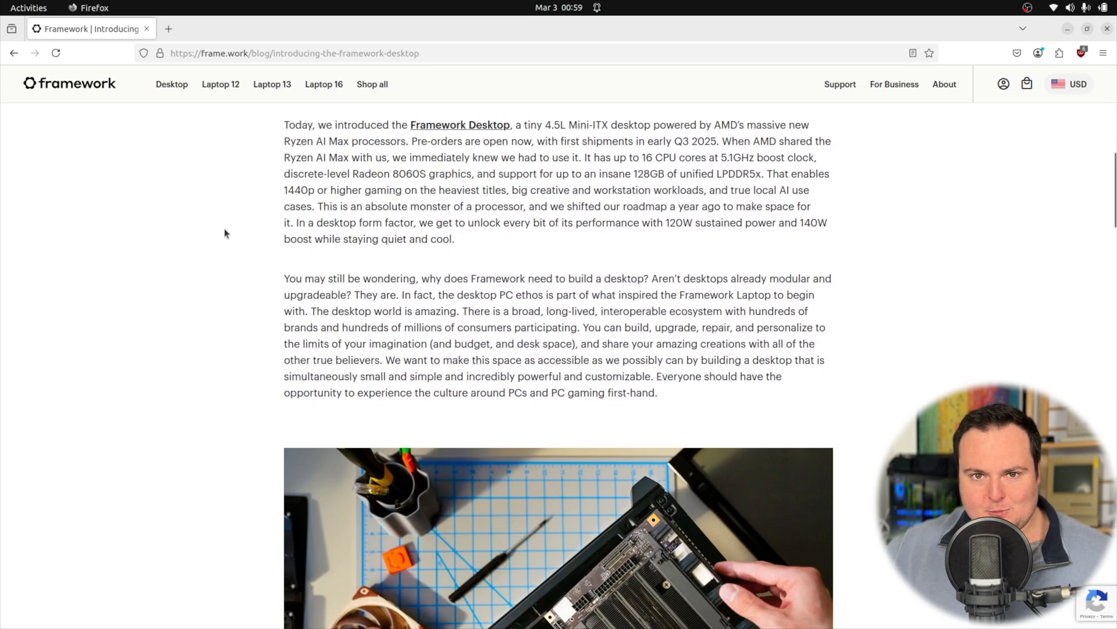
pyautogui.scroll(-3)
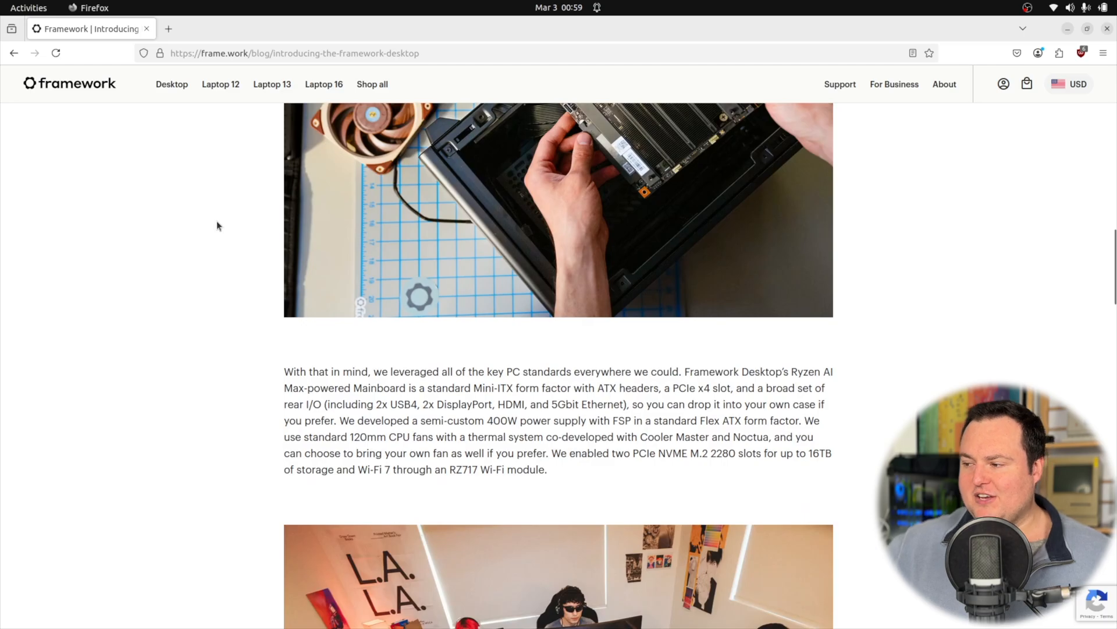
pyautogui.scroll(-3)
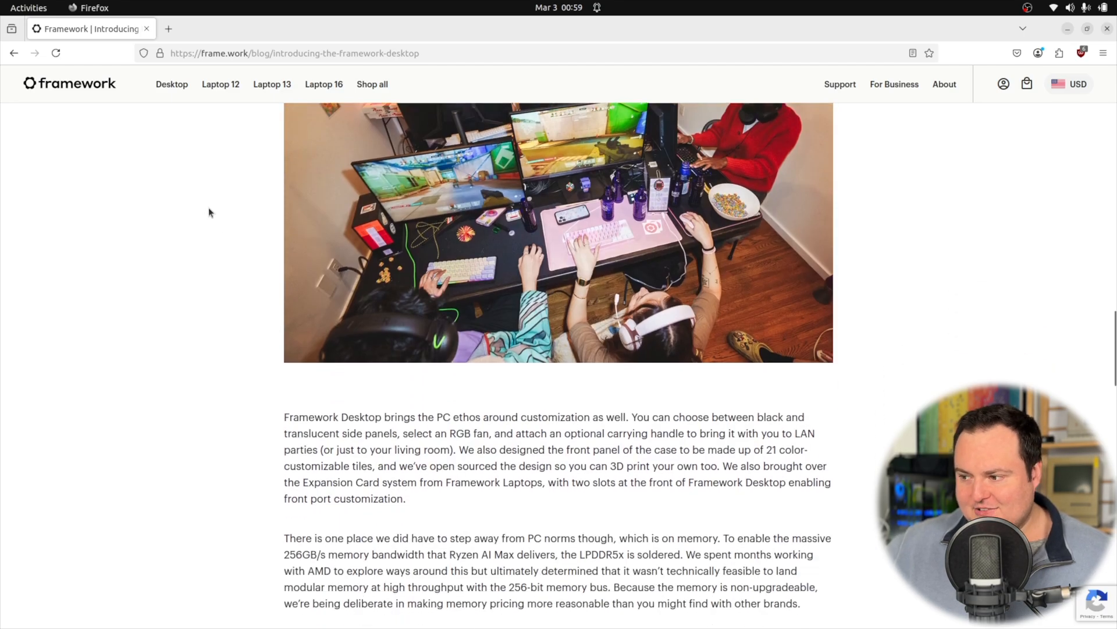
pyautogui.scroll(-3)
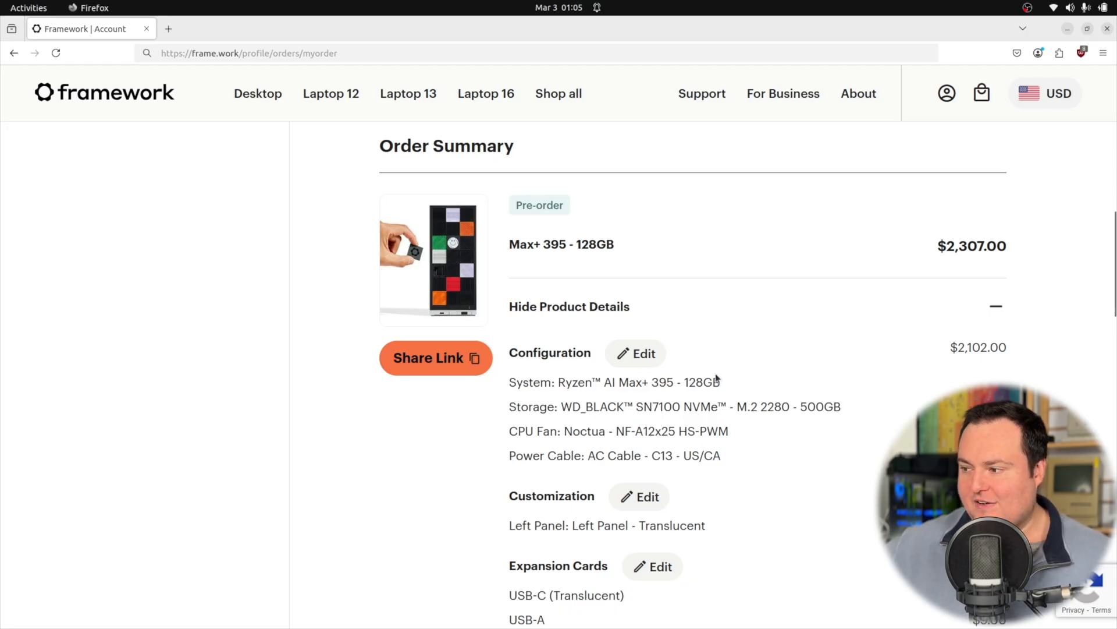
pyautogui.doubleClick(701, 383)
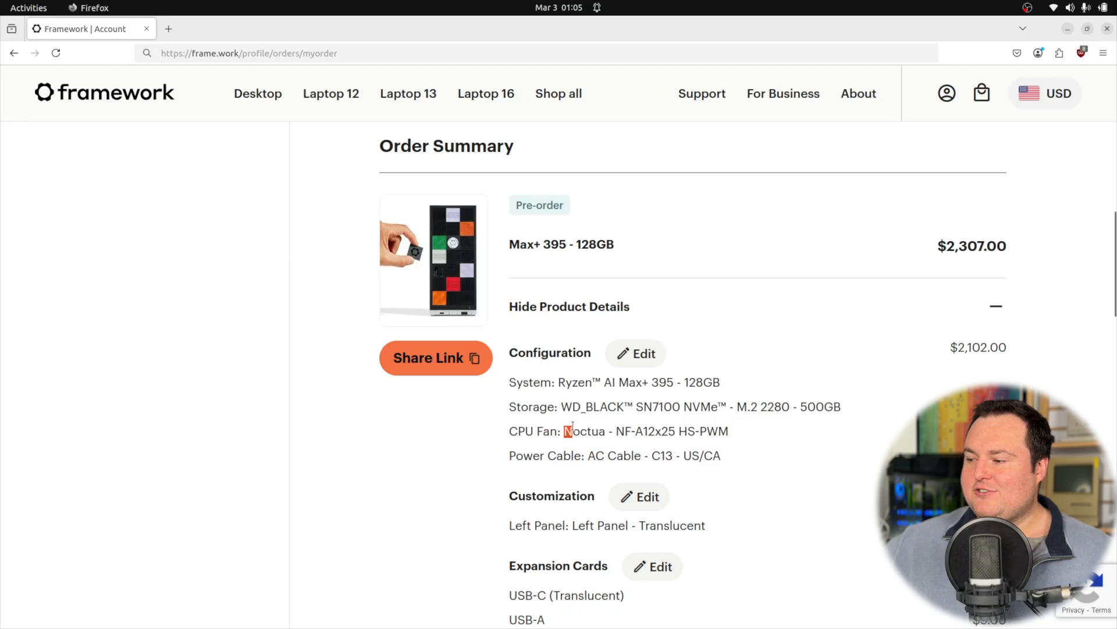
pyautogui.moveTo(565, 431); pyautogui.dragTo(622, 431)
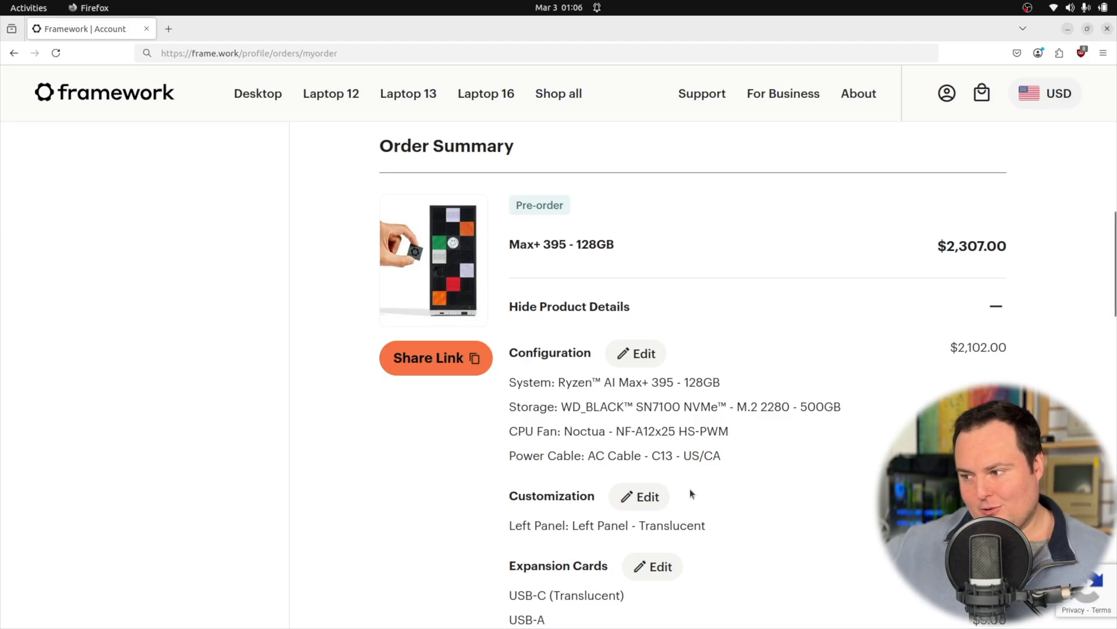
pyautogui.moveTo(791, 369)
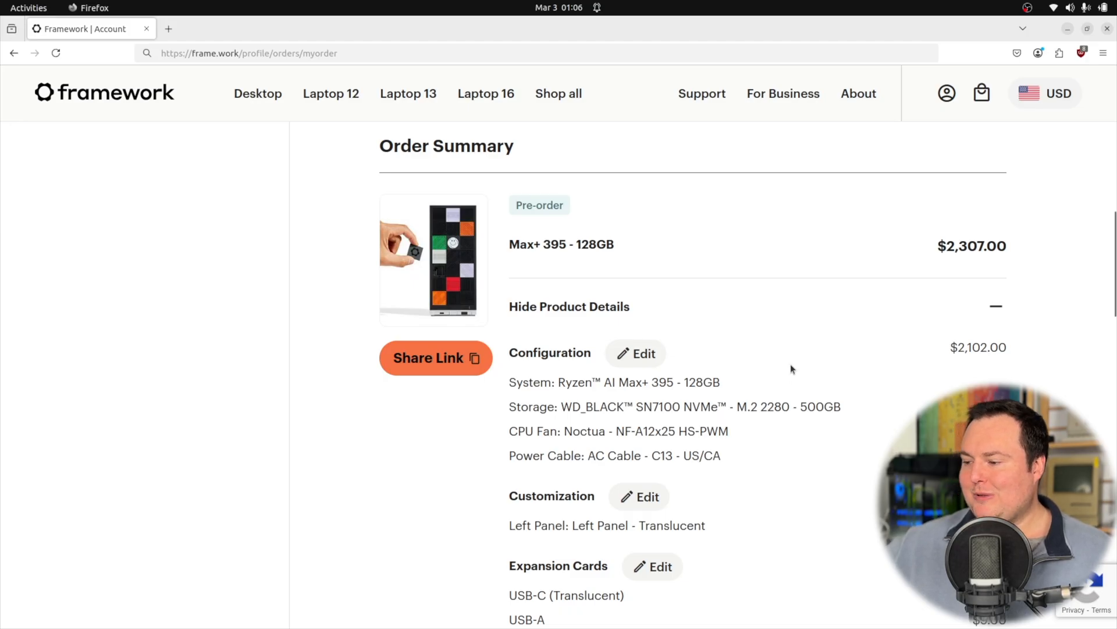
pyautogui.moveTo(401, 332)
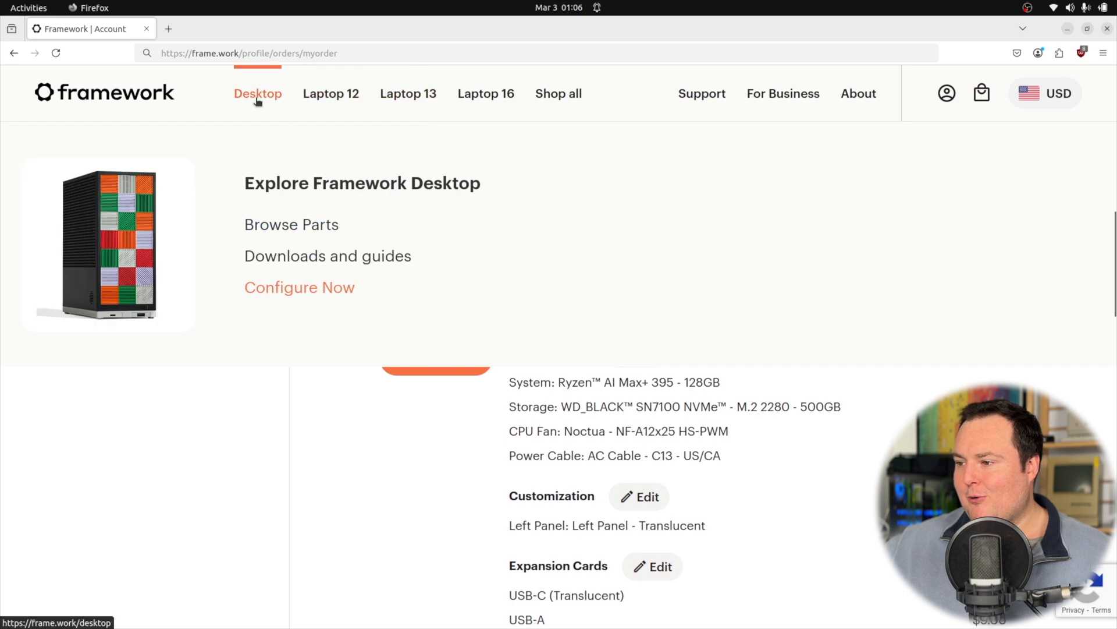
pyautogui.click(258, 93)
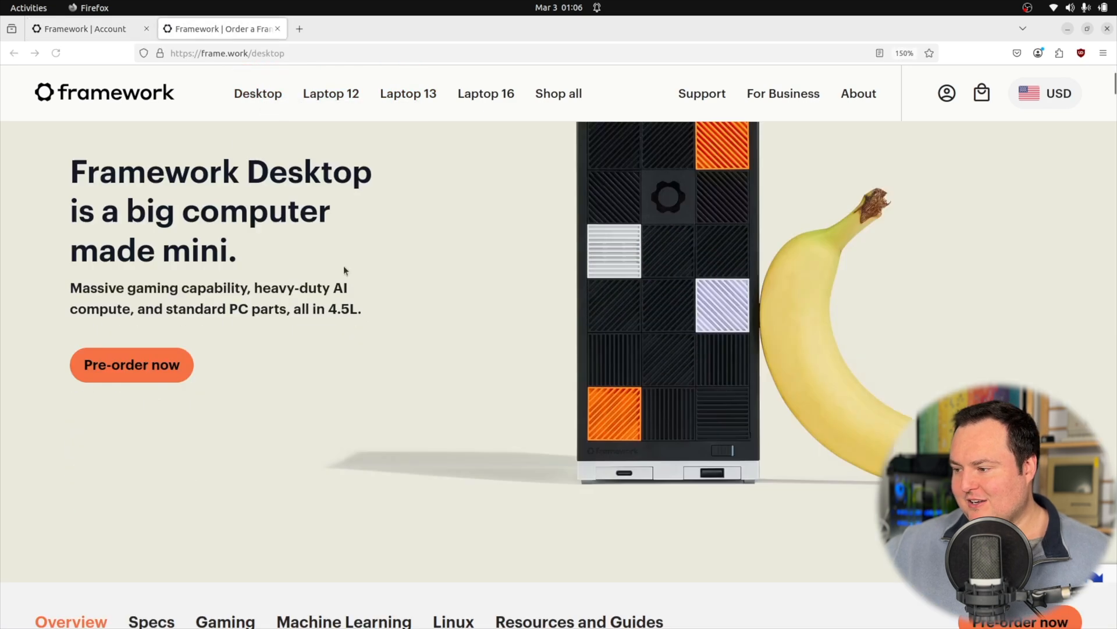
pyautogui.scroll(-3)
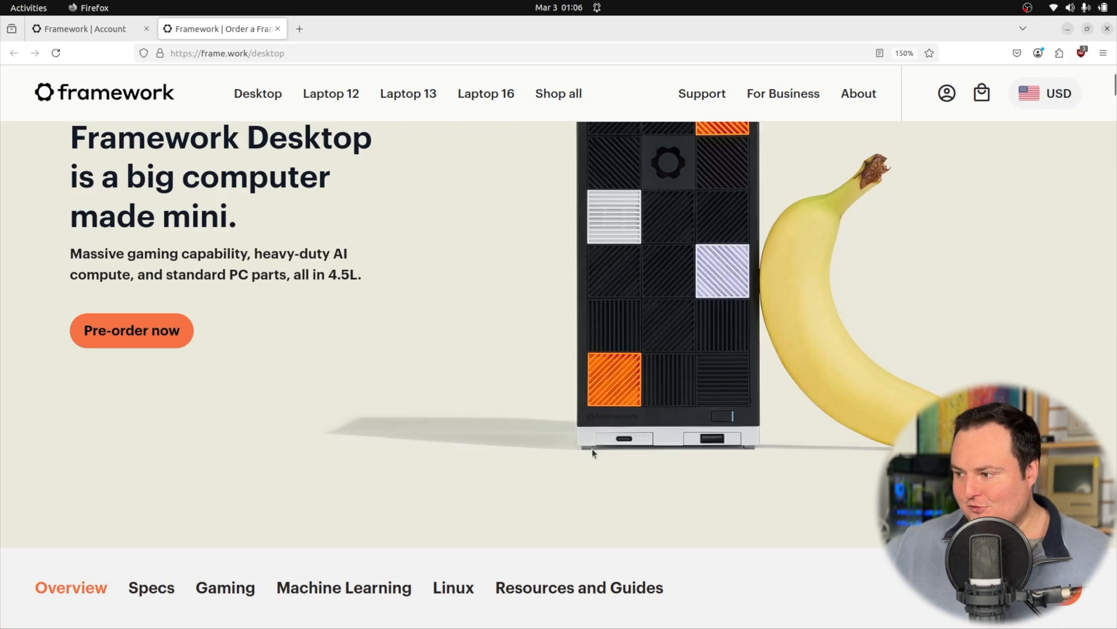
pyautogui.moveTo(615, 450)
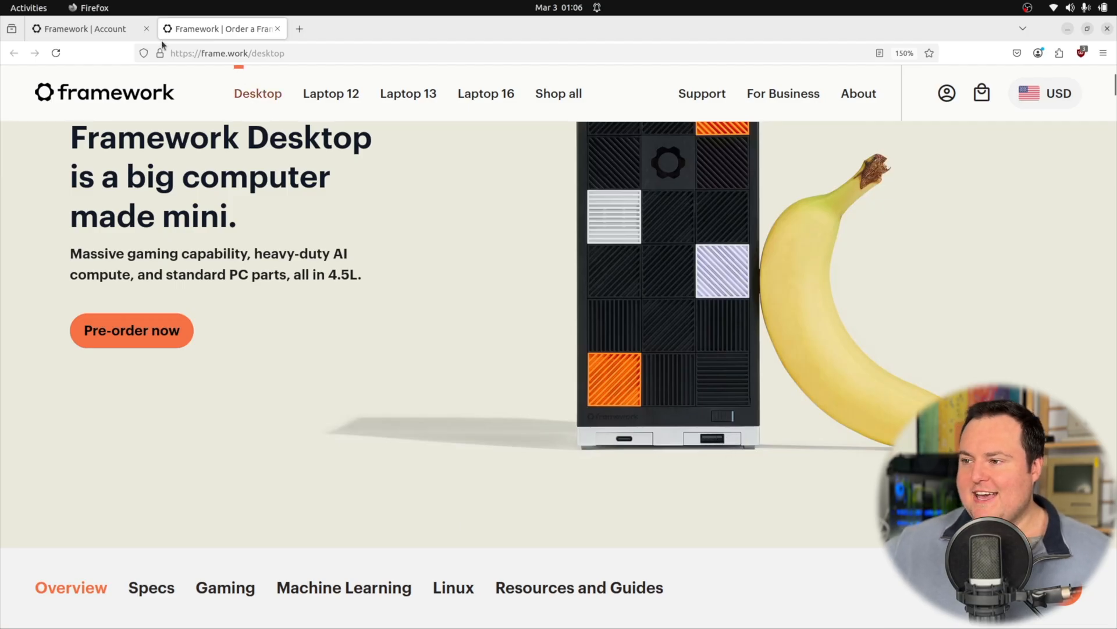
pyautogui.click(81, 28)
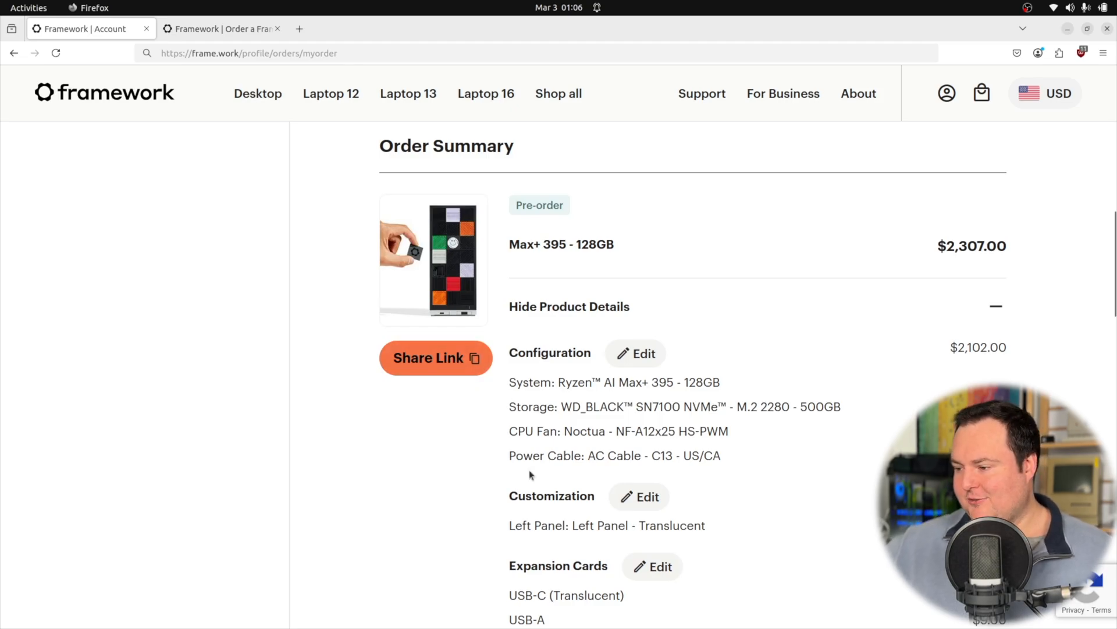
pyautogui.scroll(-3)
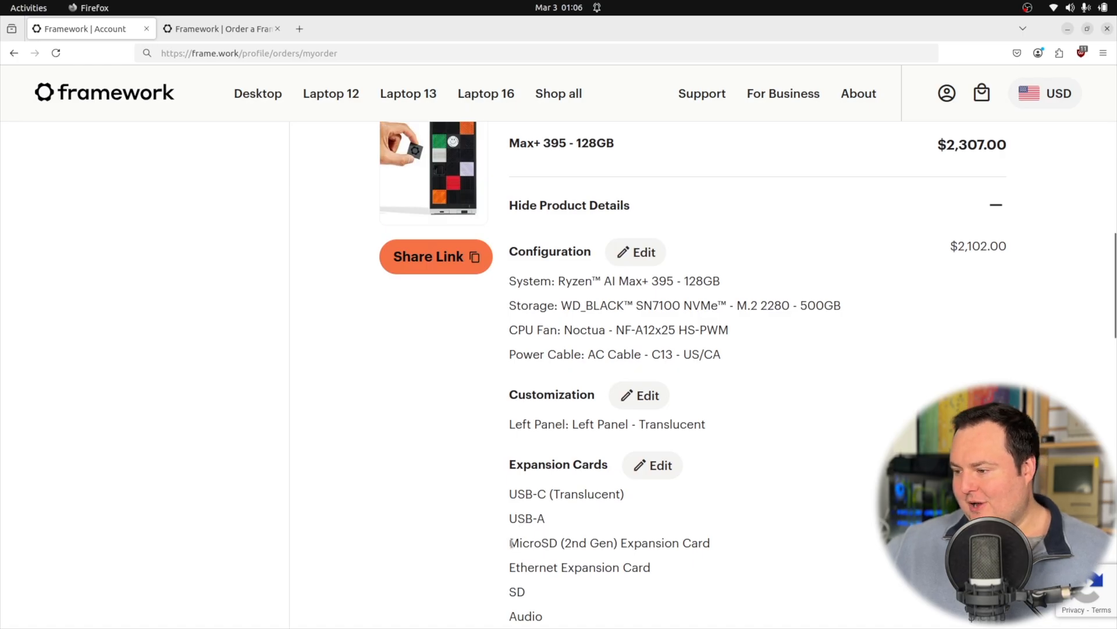
pyautogui.scroll(-3)
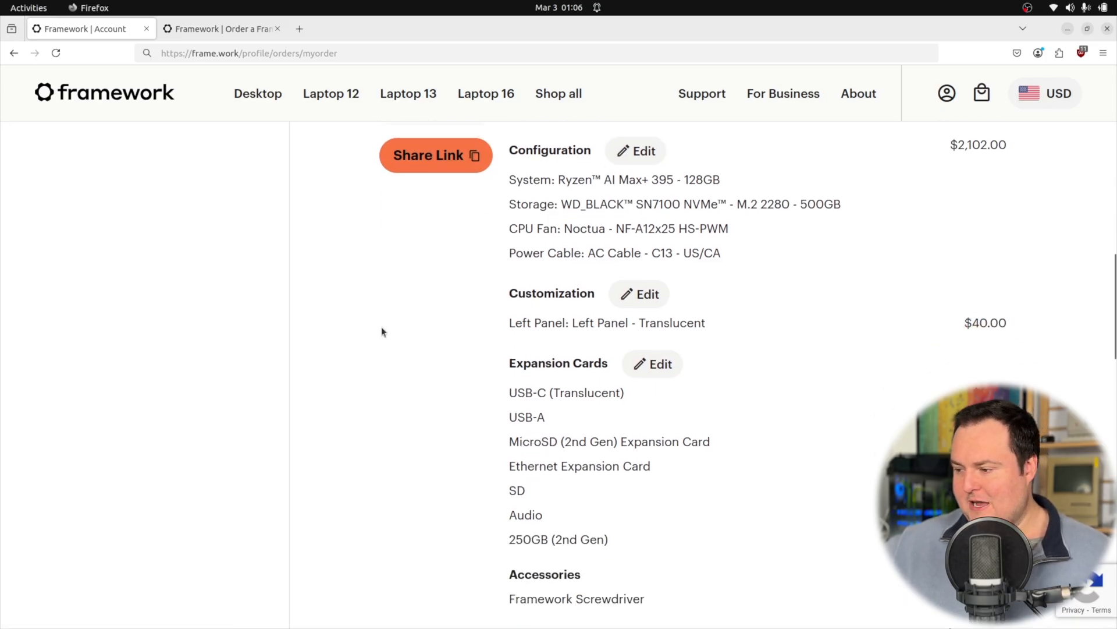
pyautogui.moveTo(584, 579)
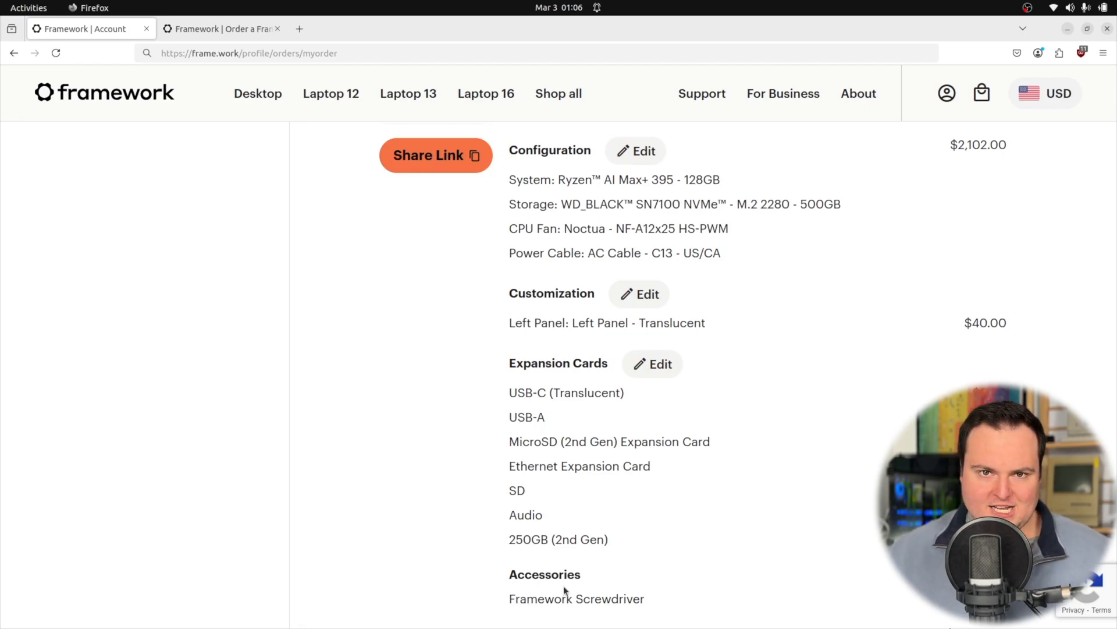
pyautogui.moveTo(459, 471)
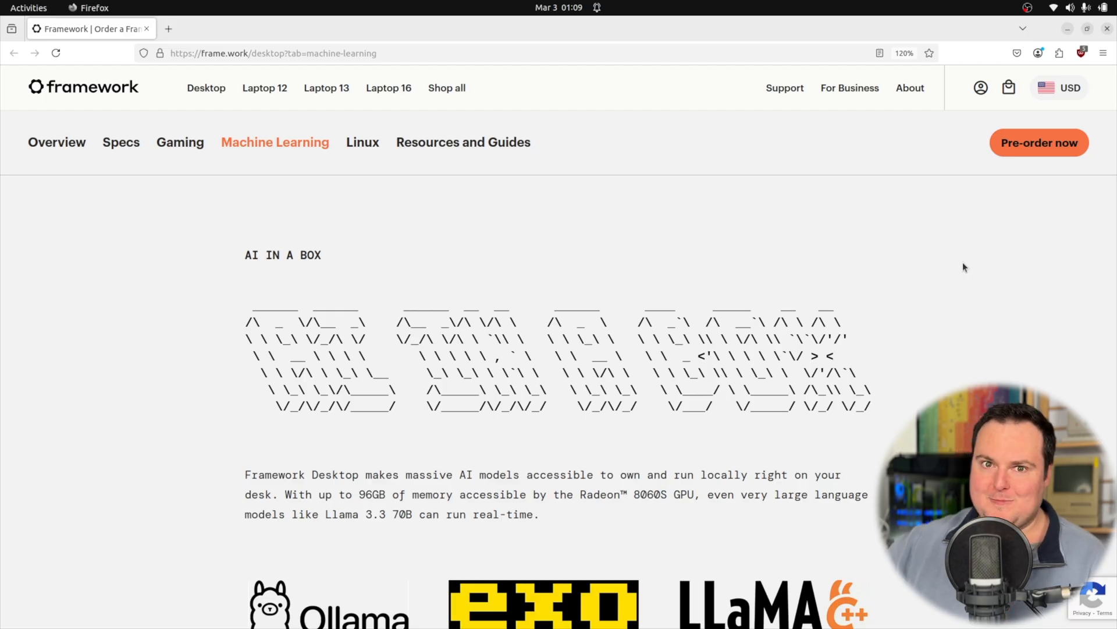
pyautogui.scroll(-3)
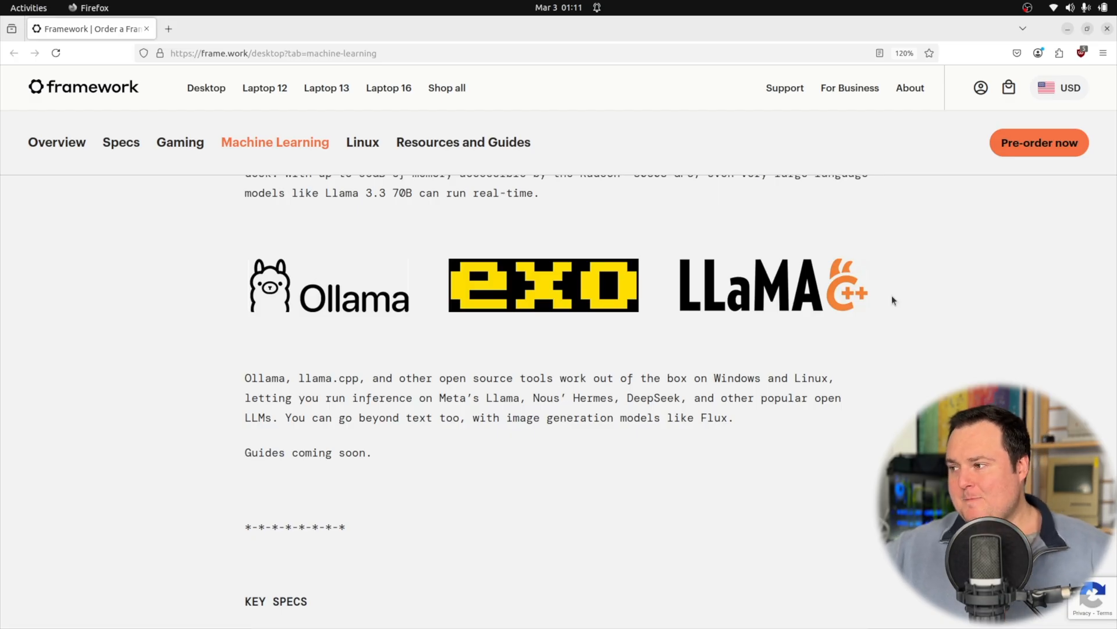
pyautogui.scroll(-3)
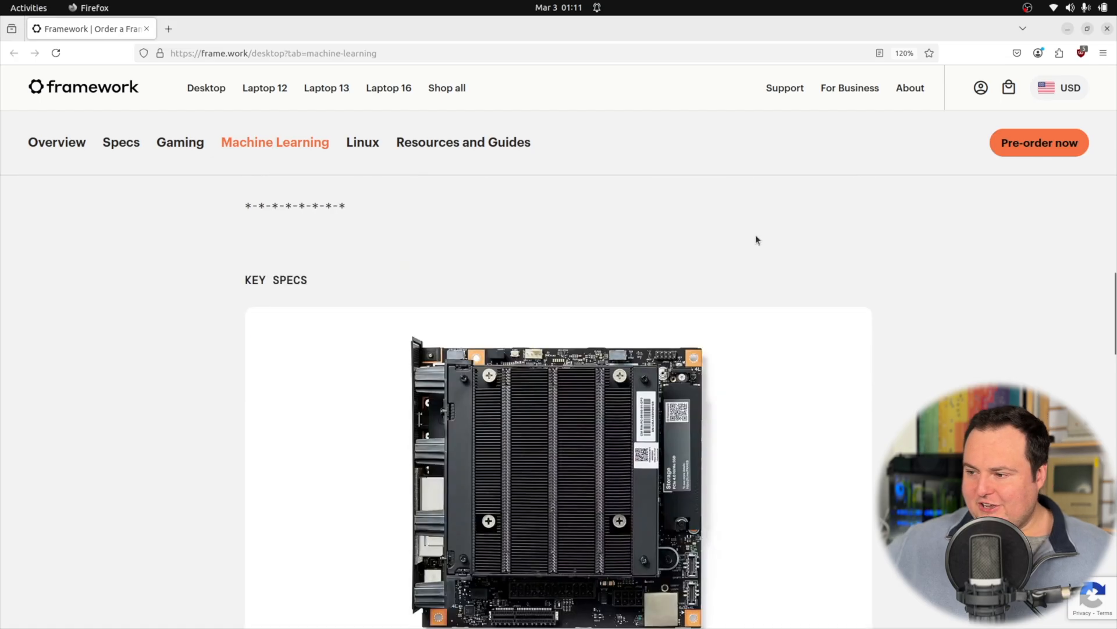
pyautogui.scroll(-3)
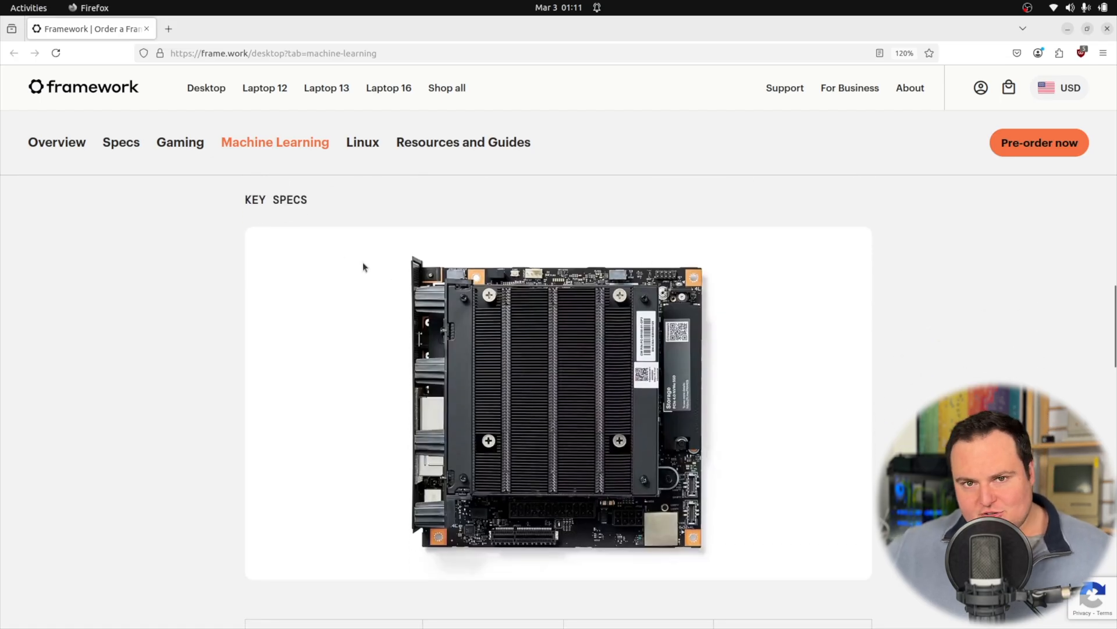
pyautogui.moveTo(995, 254)
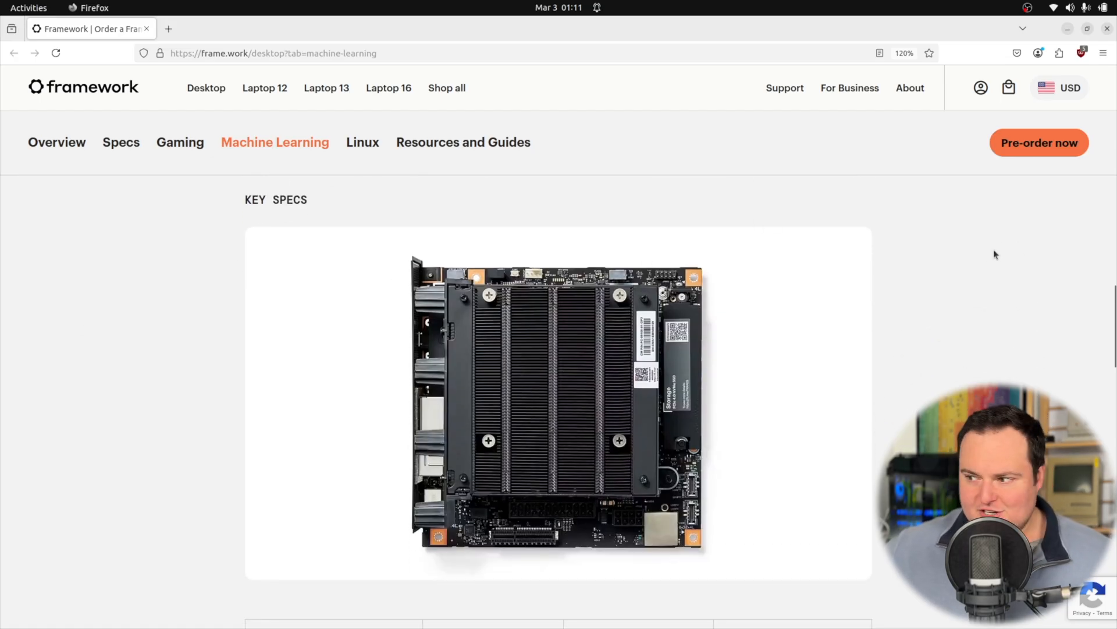
pyautogui.scroll(-3)
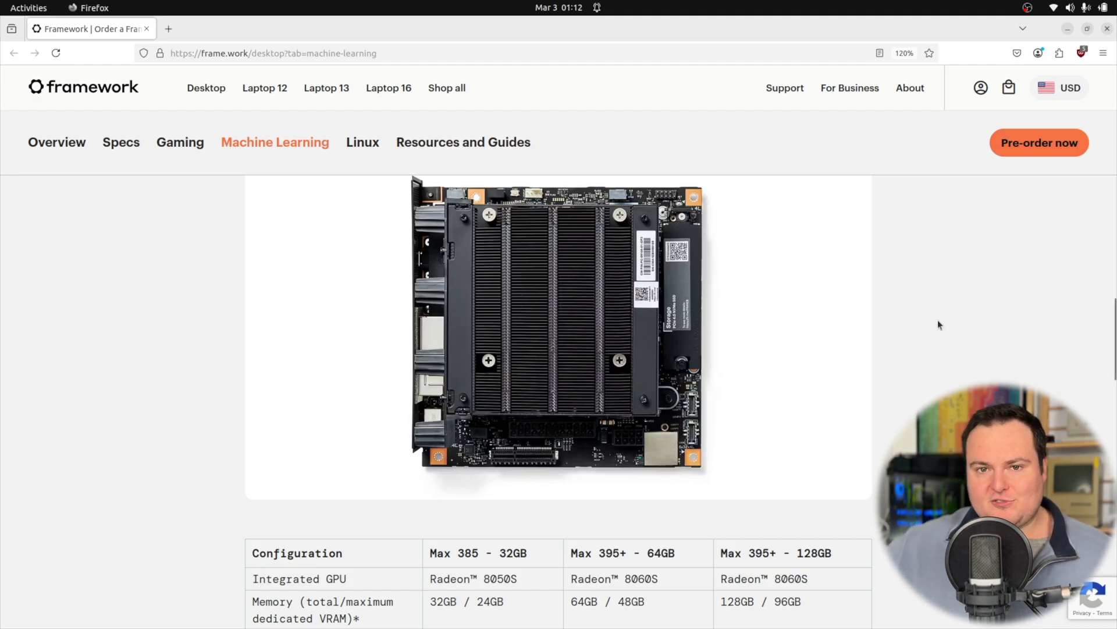
pyautogui.scroll(-3)
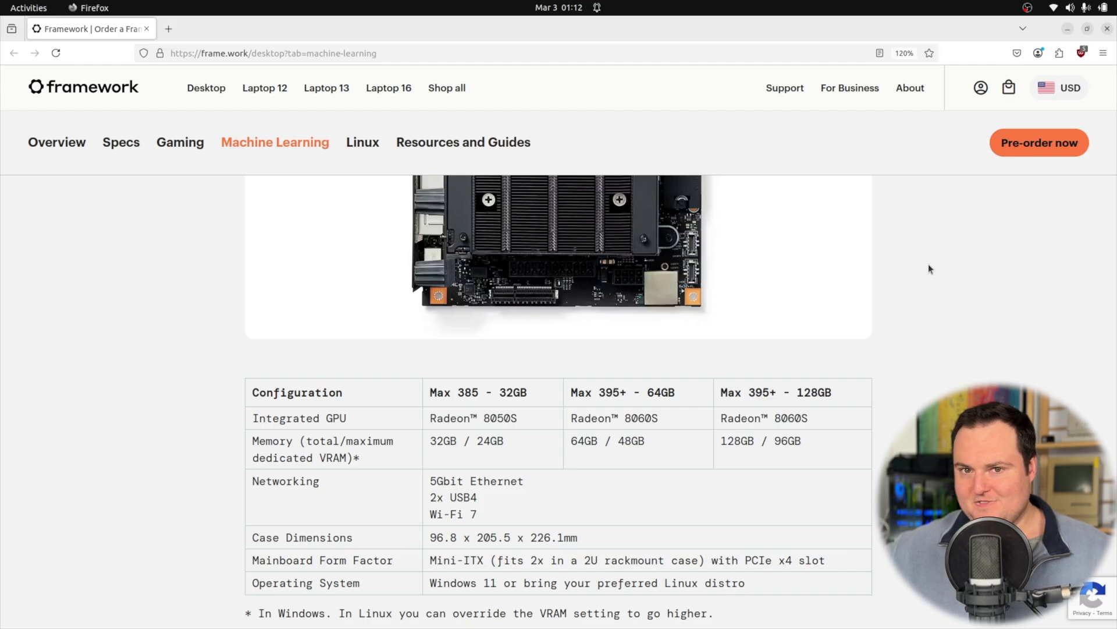
pyautogui.scroll(-3)
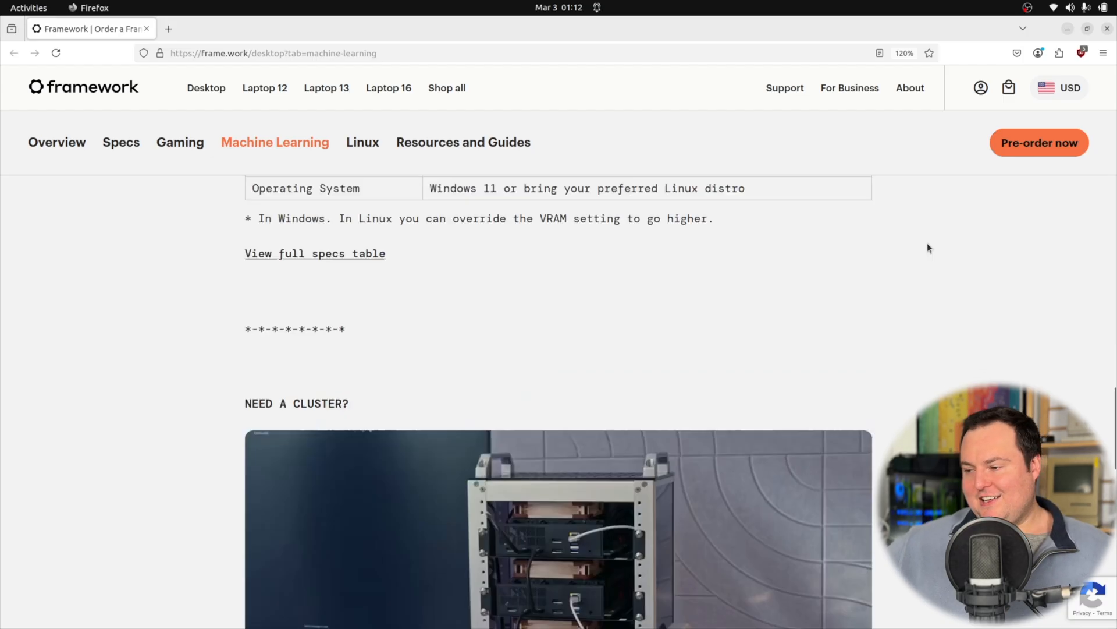
pyautogui.scroll(-3)
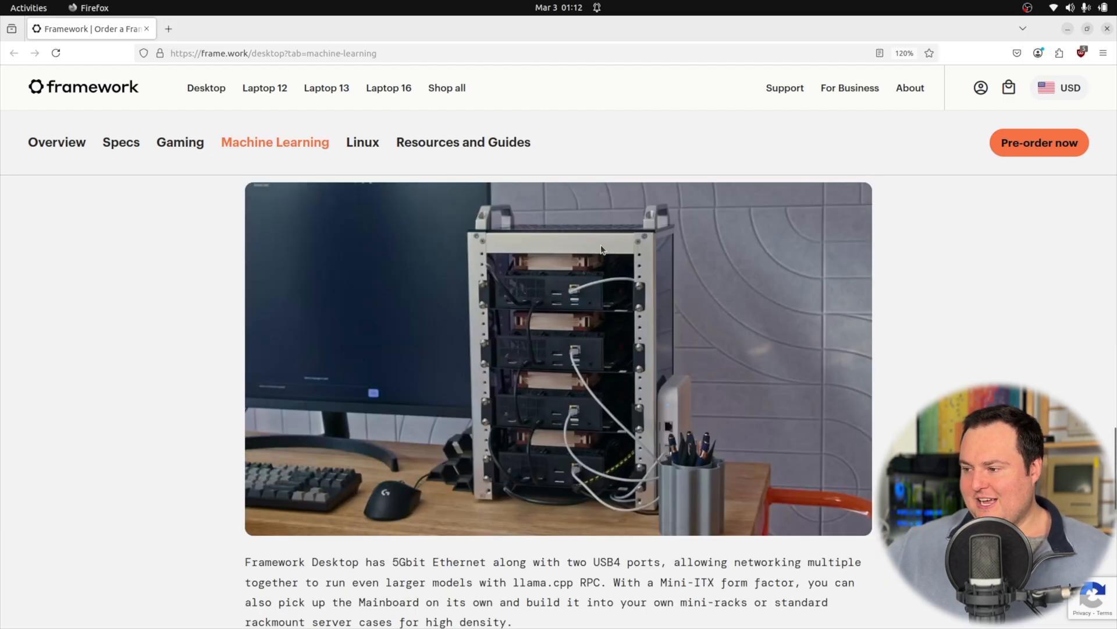